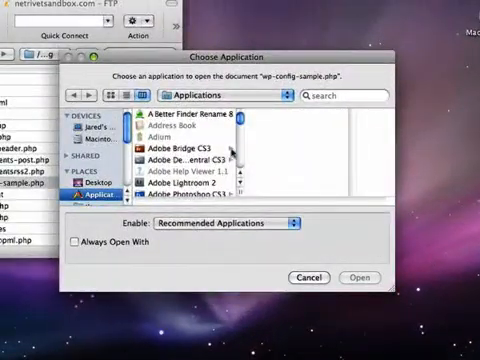
Choose TextEdit from the Applications list to edit the remote wp-config-sample.php.
{"action": "scroll", "scroll_direction": "down", "scroll_amount": 3}
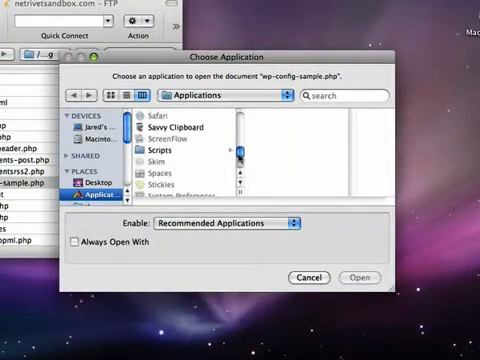
{"action": "scroll", "scroll_direction": "down", "scroll_amount": 3}
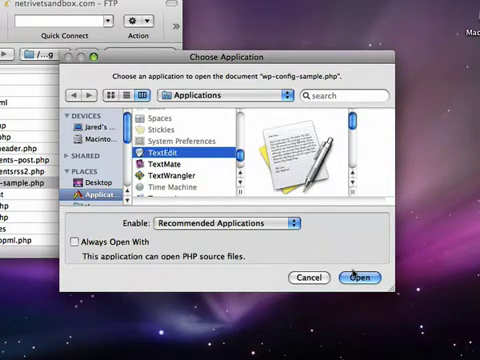
{"action": "left_click", "coordinate": [362, 277]}
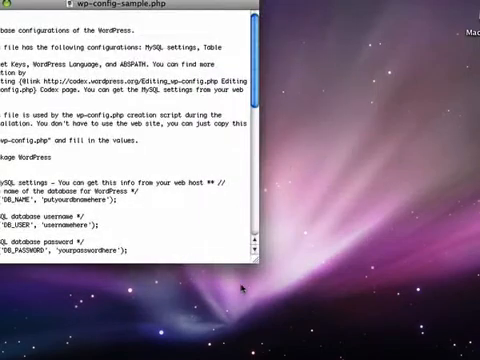
{"action": "scroll", "scroll_direction": "down", "scroll_amount": 3}
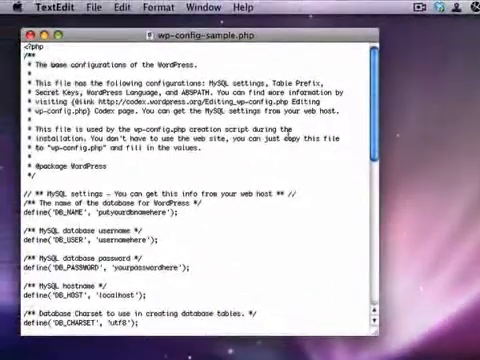
{"action": "scroll", "scroll_direction": "down", "scroll_amount": 3}
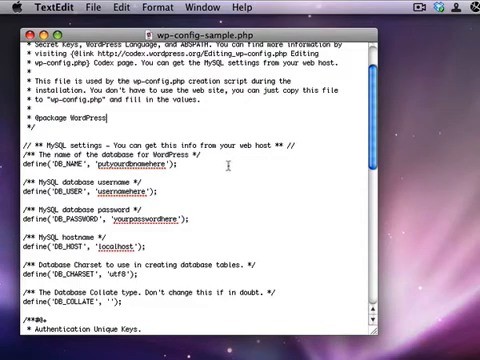
{"action": "scroll", "scroll_direction": "down", "scroll_amount": 3}
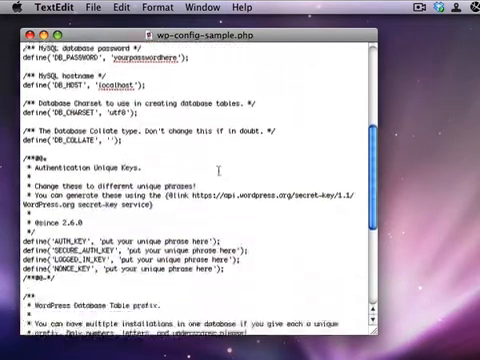
{"action": "scroll", "scroll_direction": "up", "scroll_amount": 3}
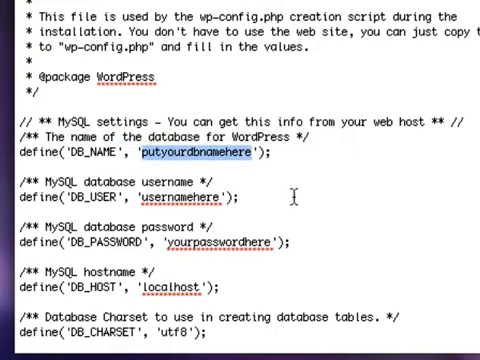
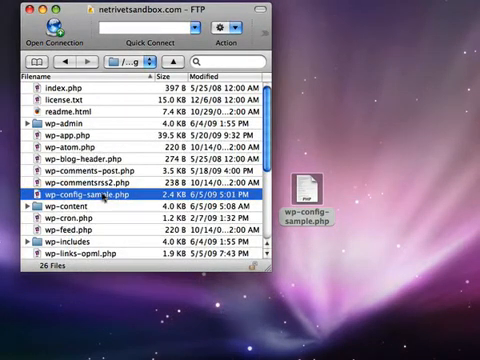
{"action": "mouse_move", "coordinate": [95, 192]}
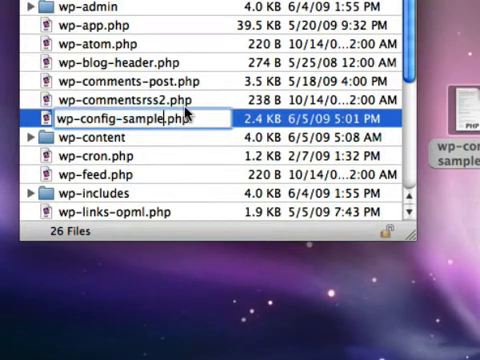
Rename the remote wp-config-sample.php file to wp-config.php.
{"action": "type", "text": "wp-config.php"}
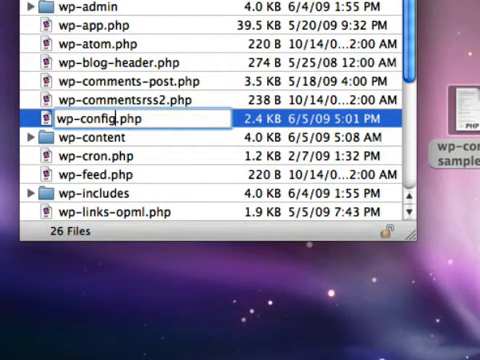